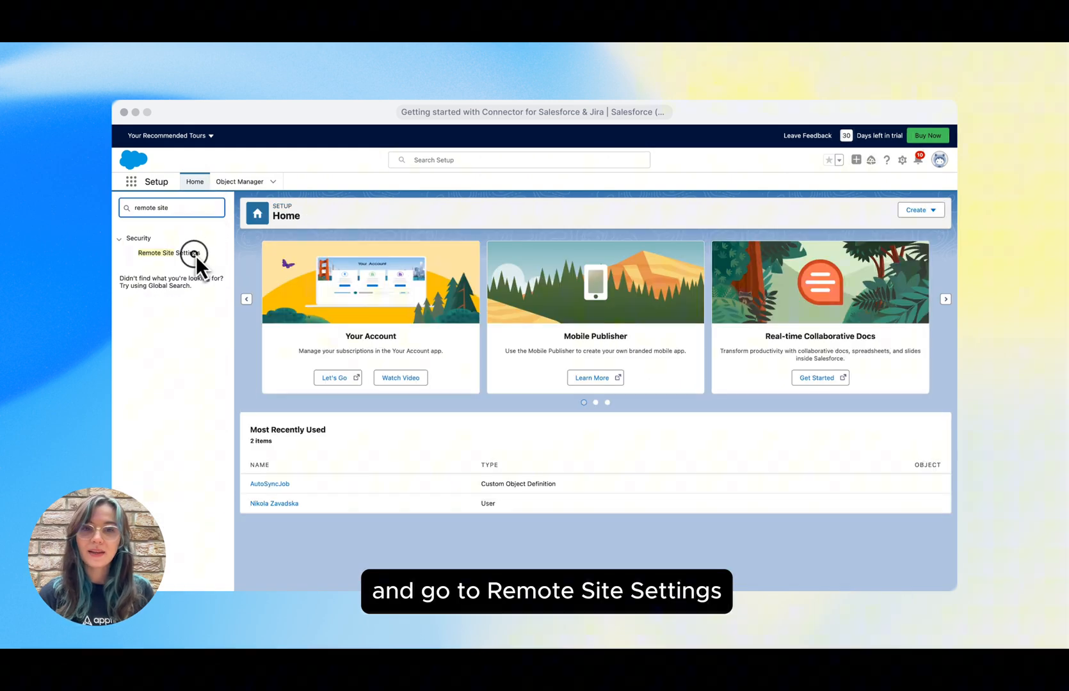
# - Open Remote Site Settings from the Security section of Setup
pyautogui.click(167, 253)
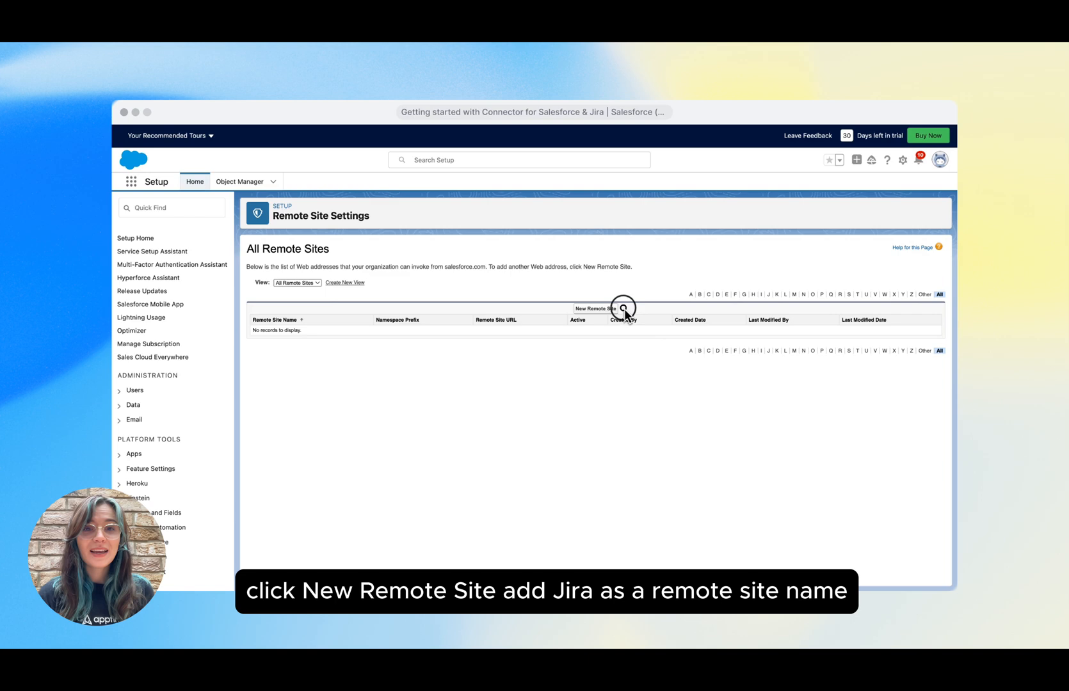
pyautogui.click(593, 308)
pyautogui.write('Jira')
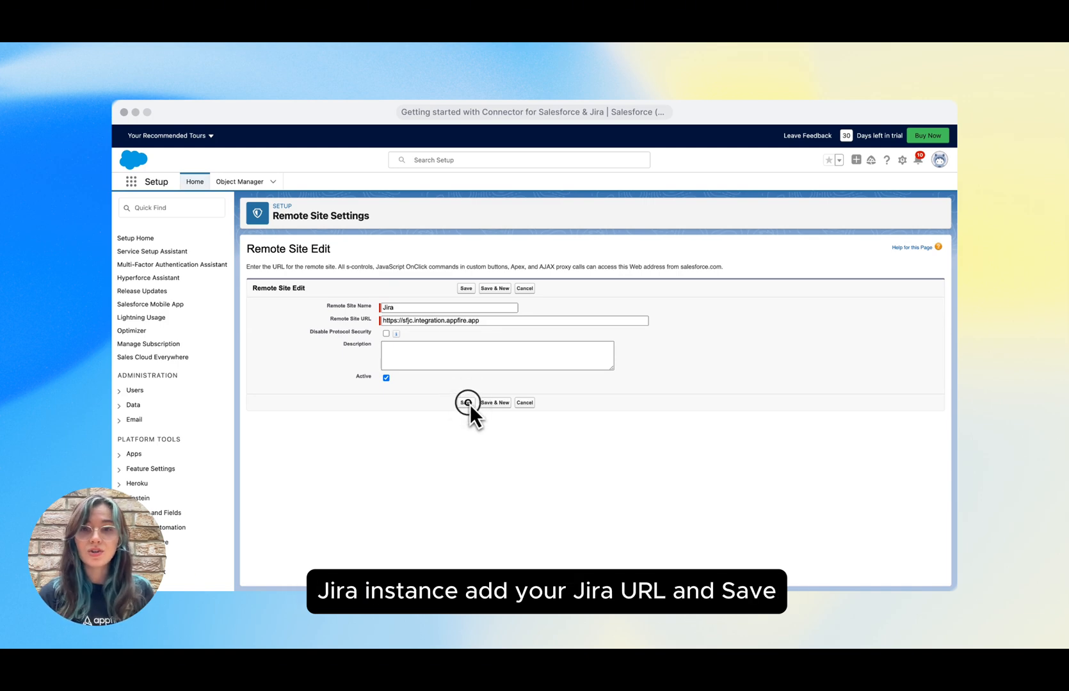
pyautogui.click(465, 402)
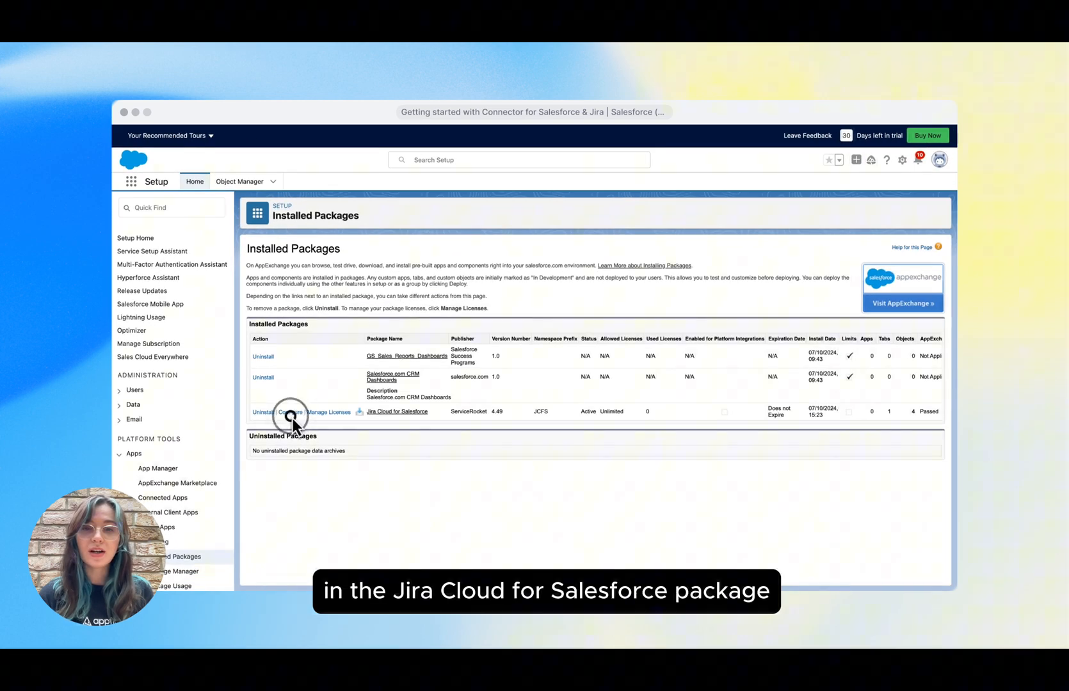
# - Configure the Jira Cloud for Salesforce package from Installed Packages
pyautogui.click(292, 412)
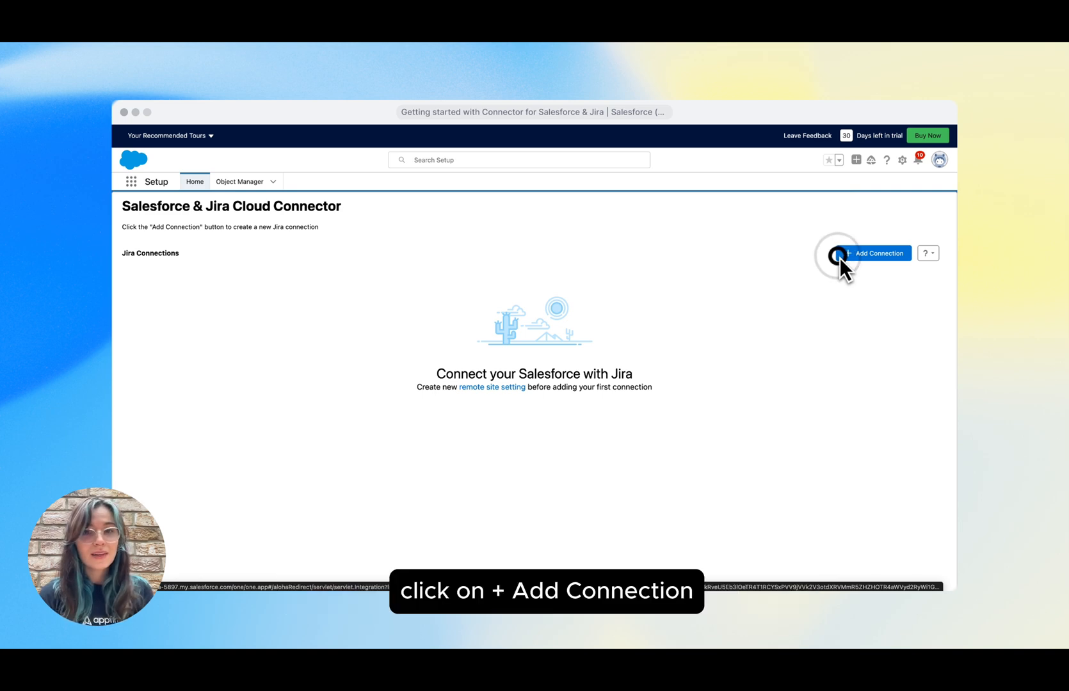
# - Add and save the Jira connection 'My first connection' with an access token
pyautogui.click(879, 253)
pyautogui.write('My first connection')
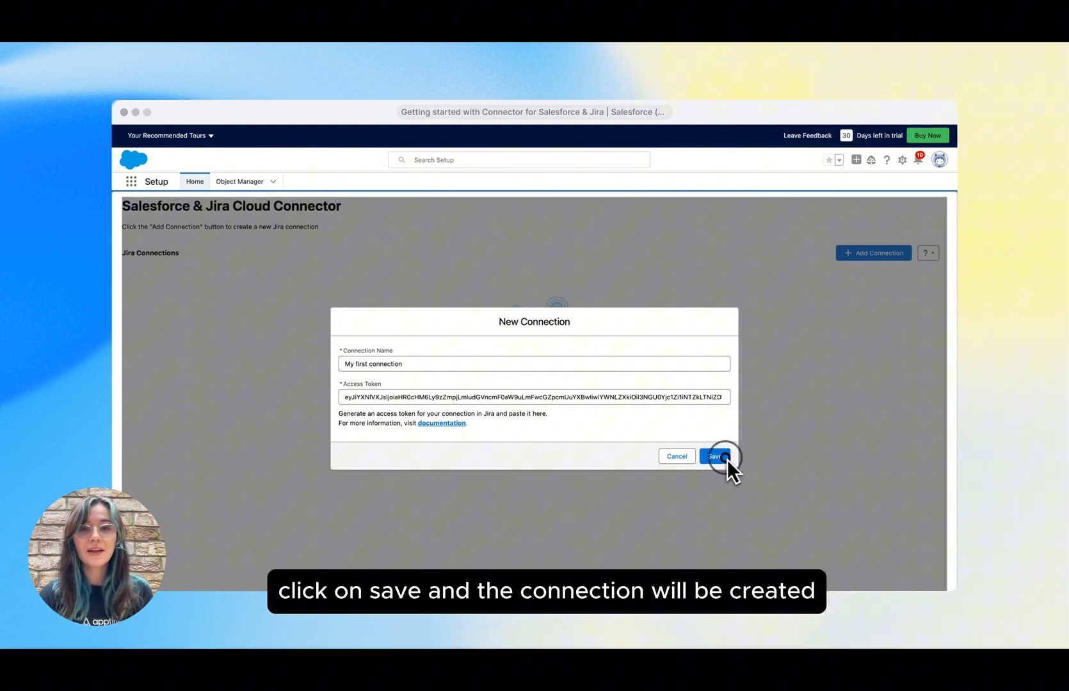
pyautogui.click(714, 456)
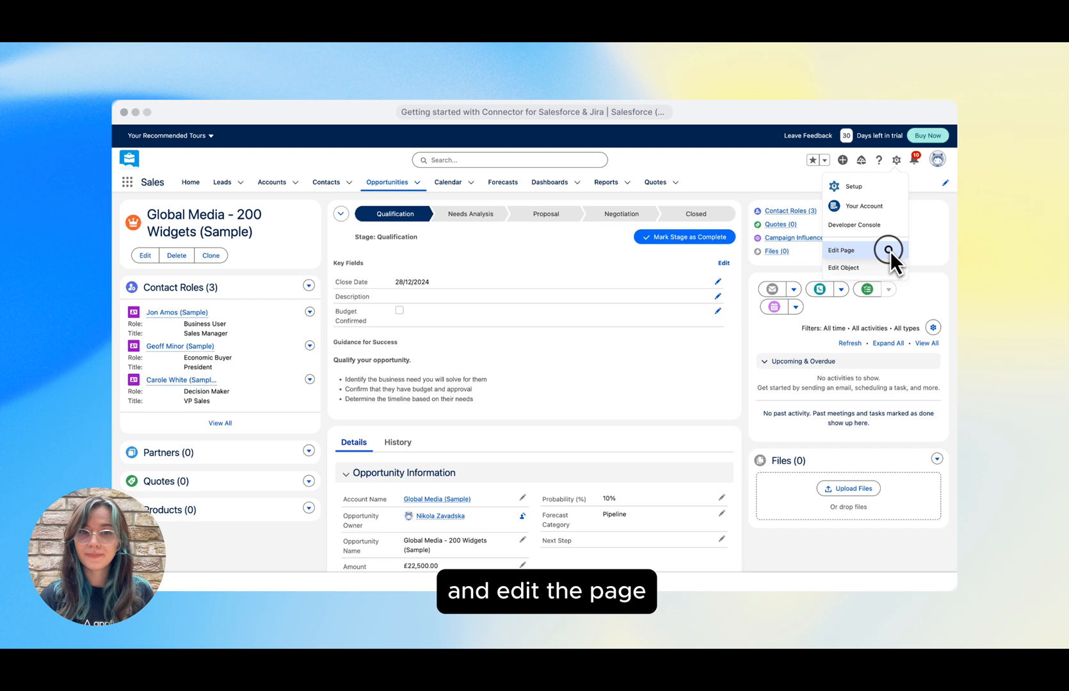
# - Edit the opportunity page to add Jira Issues and Jira Comments components
pyautogui.click(841, 250)
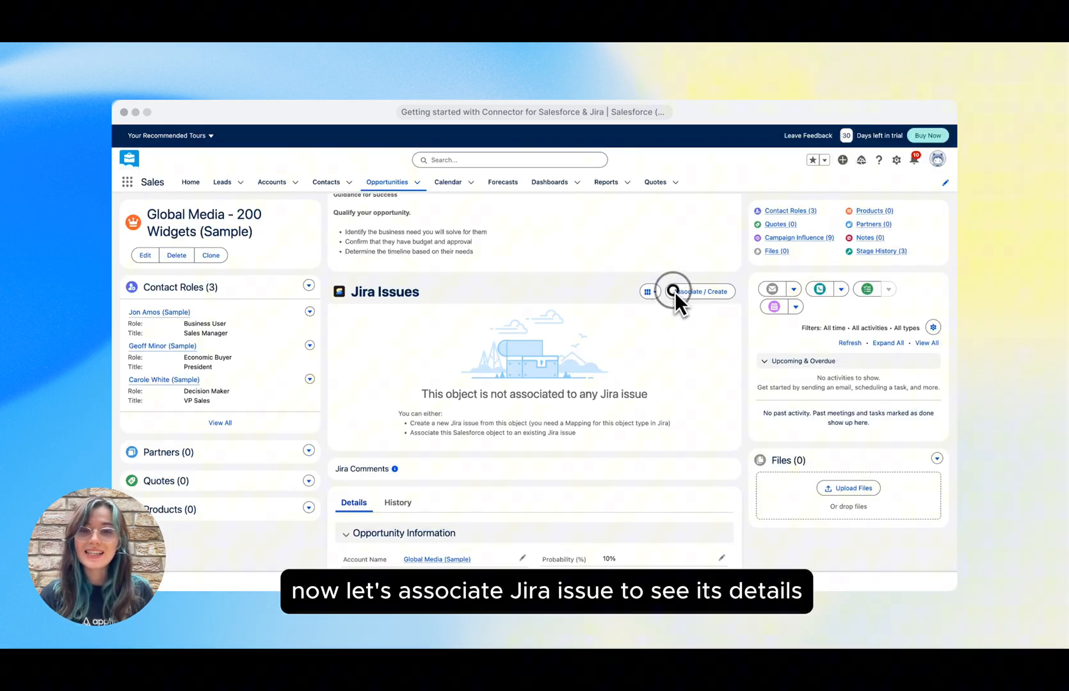
# - Search 'new' and associate Jira issue MWMP-7 'New messaging' with the opportunity
pyautogui.click(698, 292)
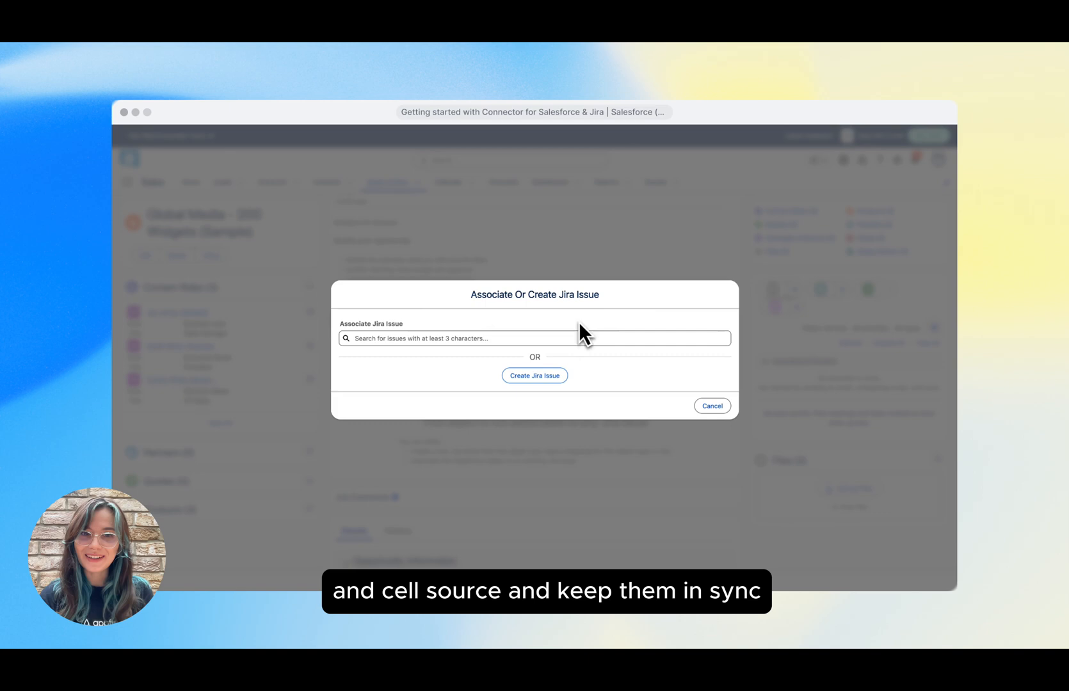
pyautogui.write('new')
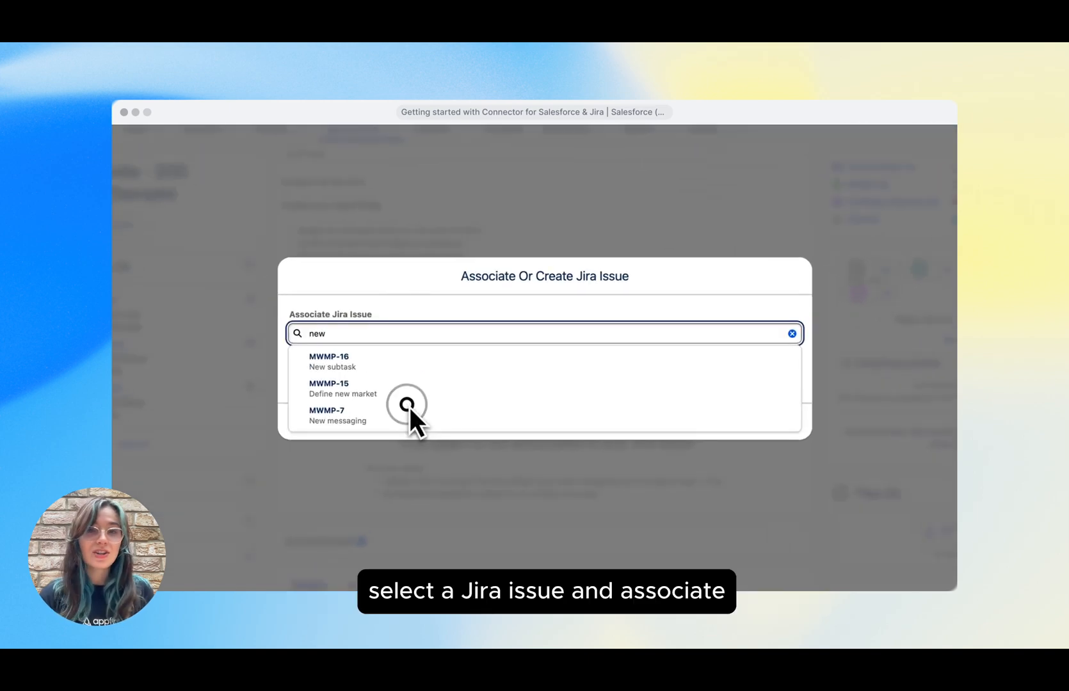
pyautogui.click(326, 416)
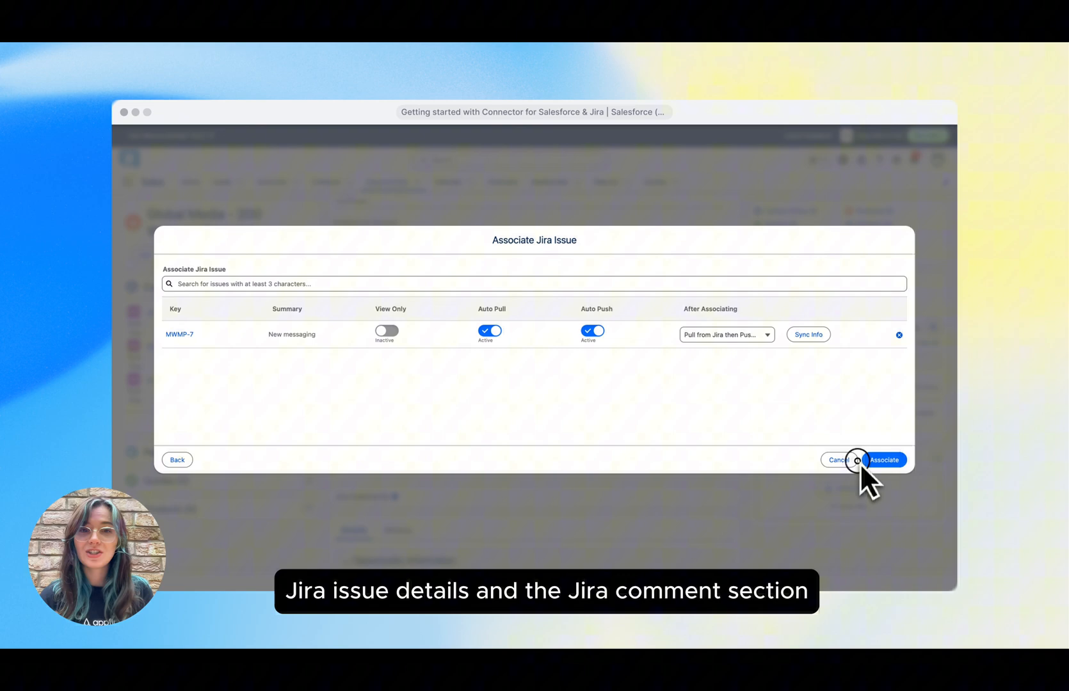
pyautogui.click(883, 460)
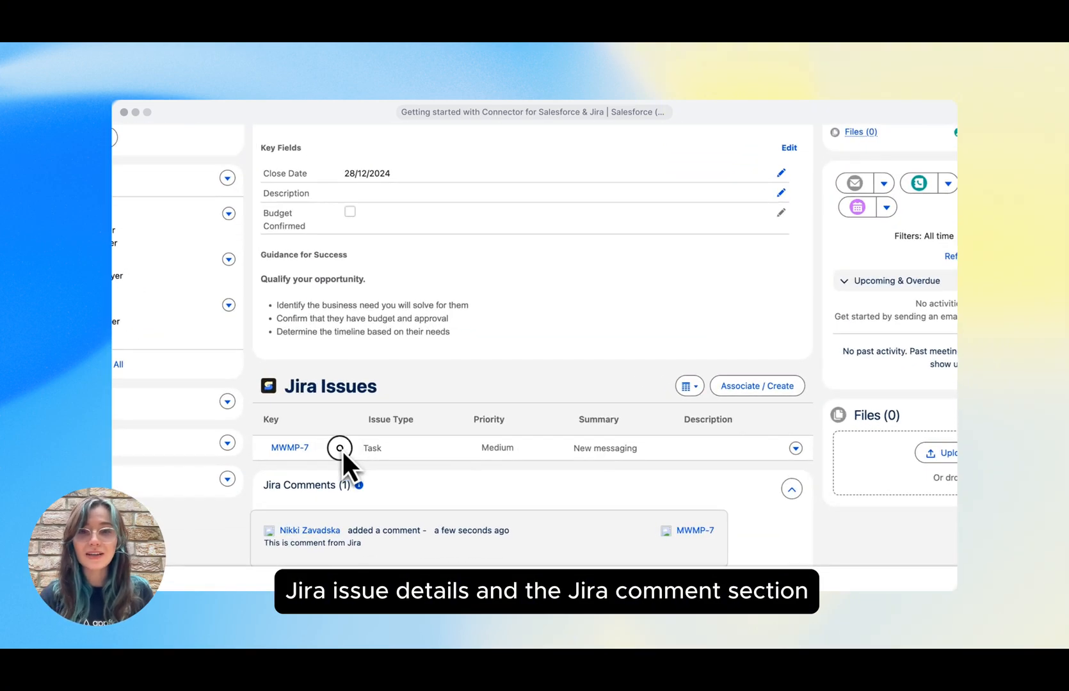